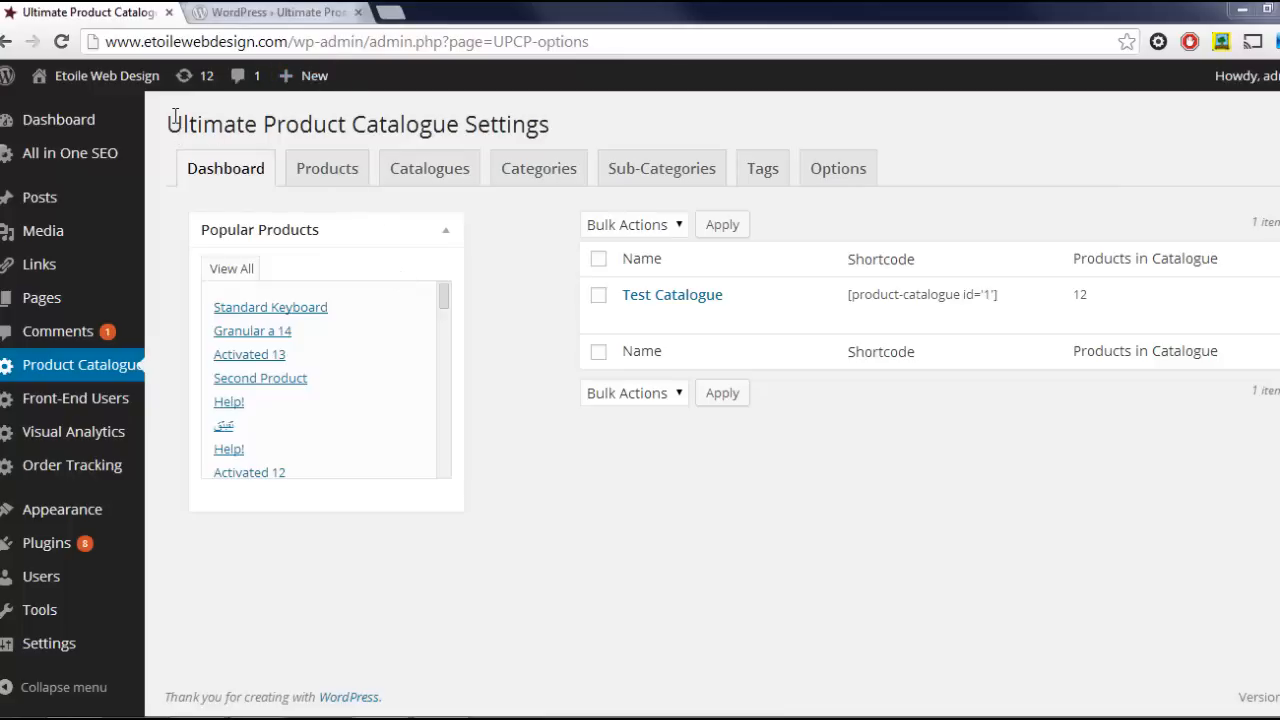
mouse_move(580, 124)
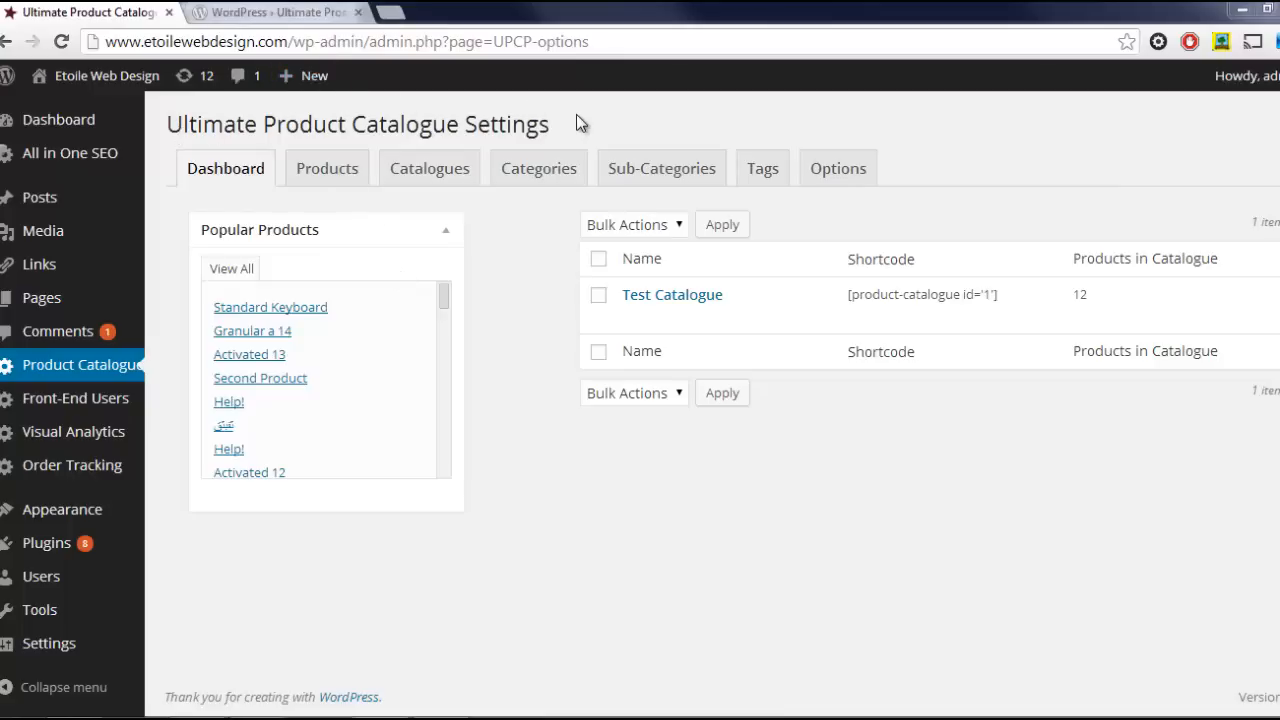
mouse_move(408, 112)
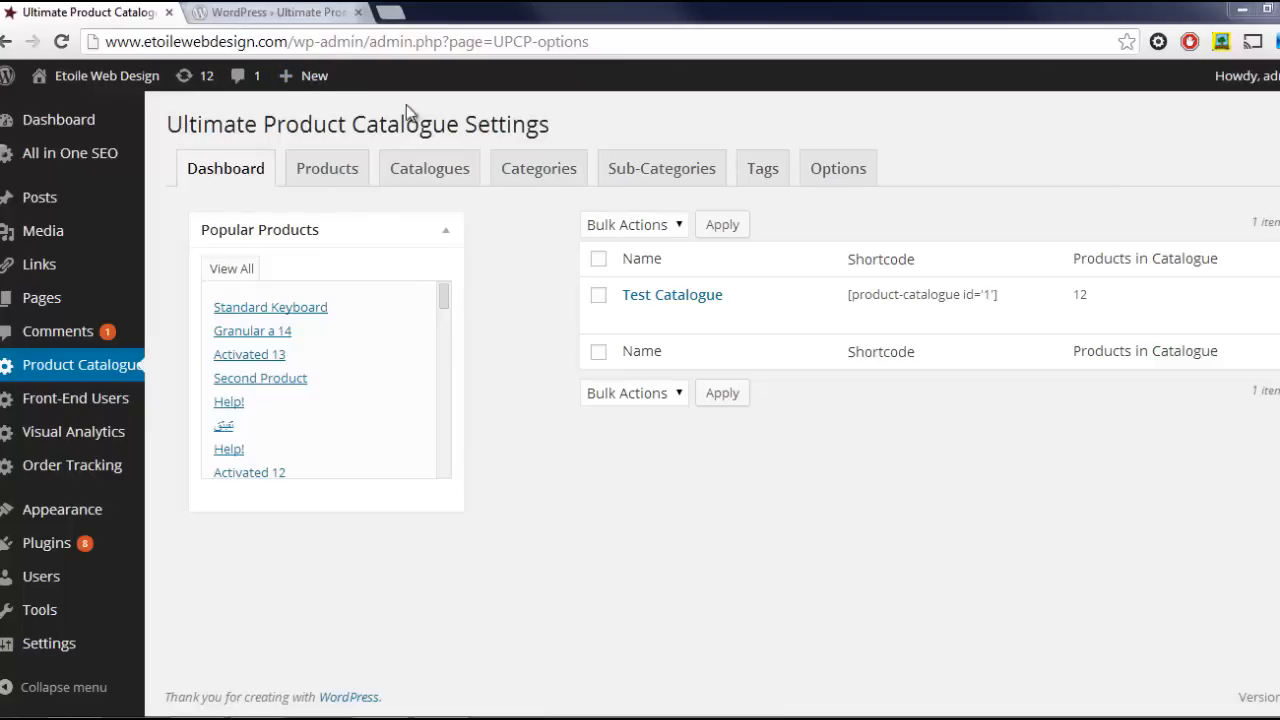
Bring up the Products page showing the Add New Products form beside the 64-item product list.
left_click(276, 12)
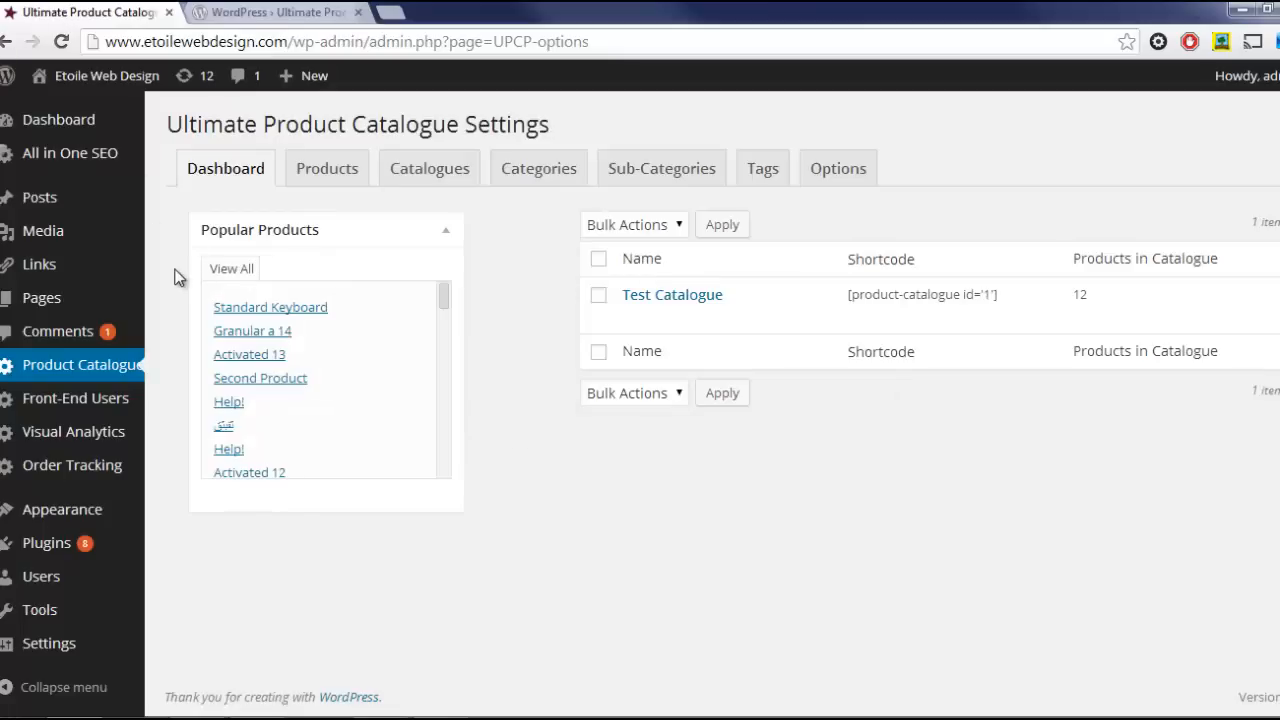
mouse_move(104, 380)
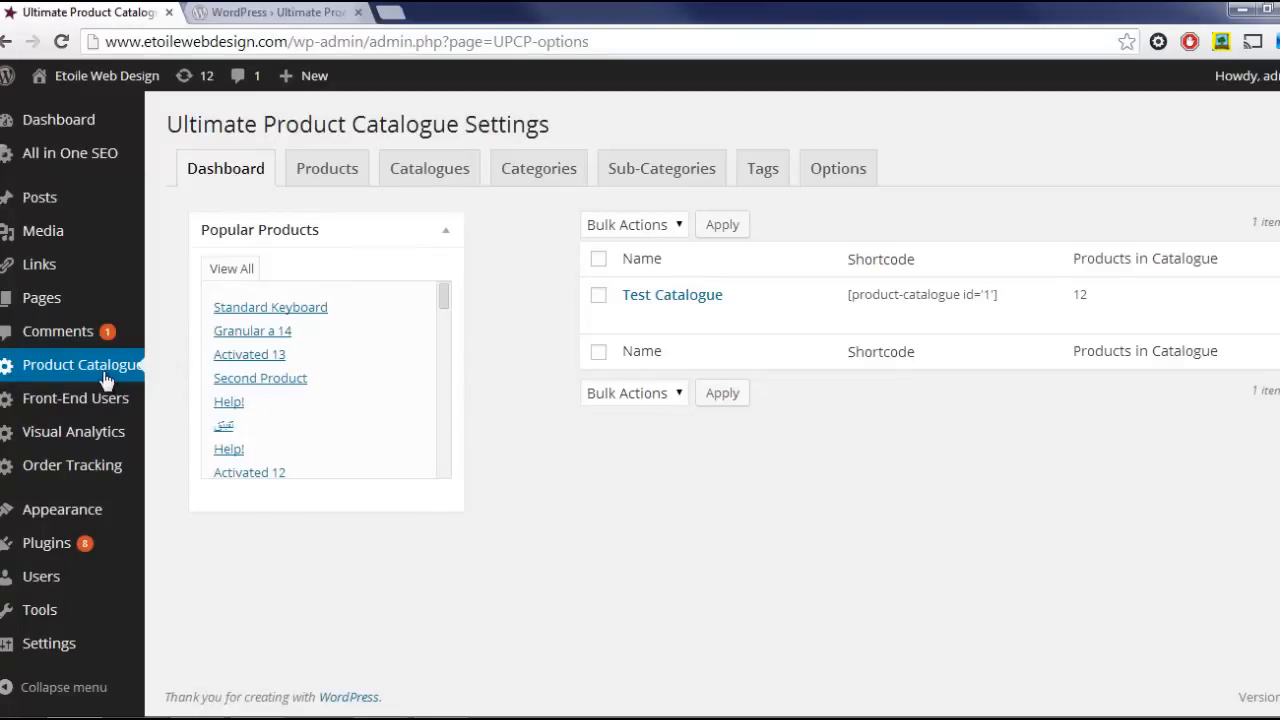
left_click(80, 364)
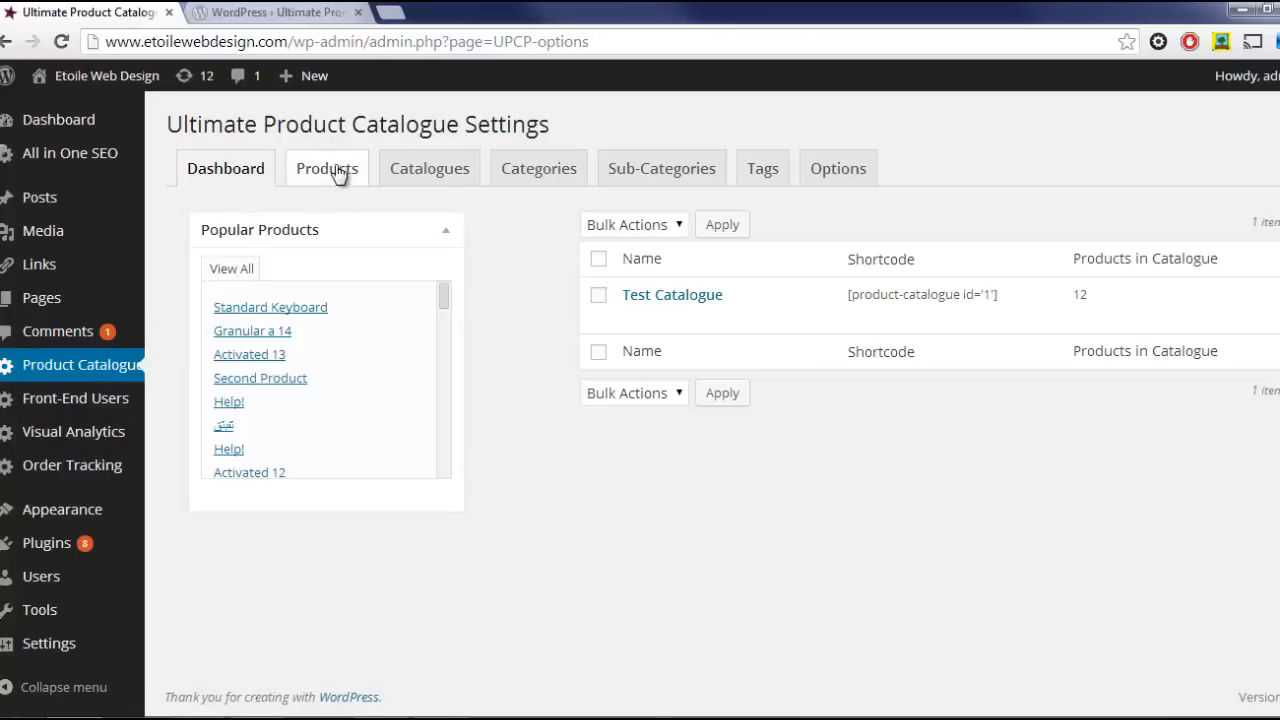
left_click(326, 168)
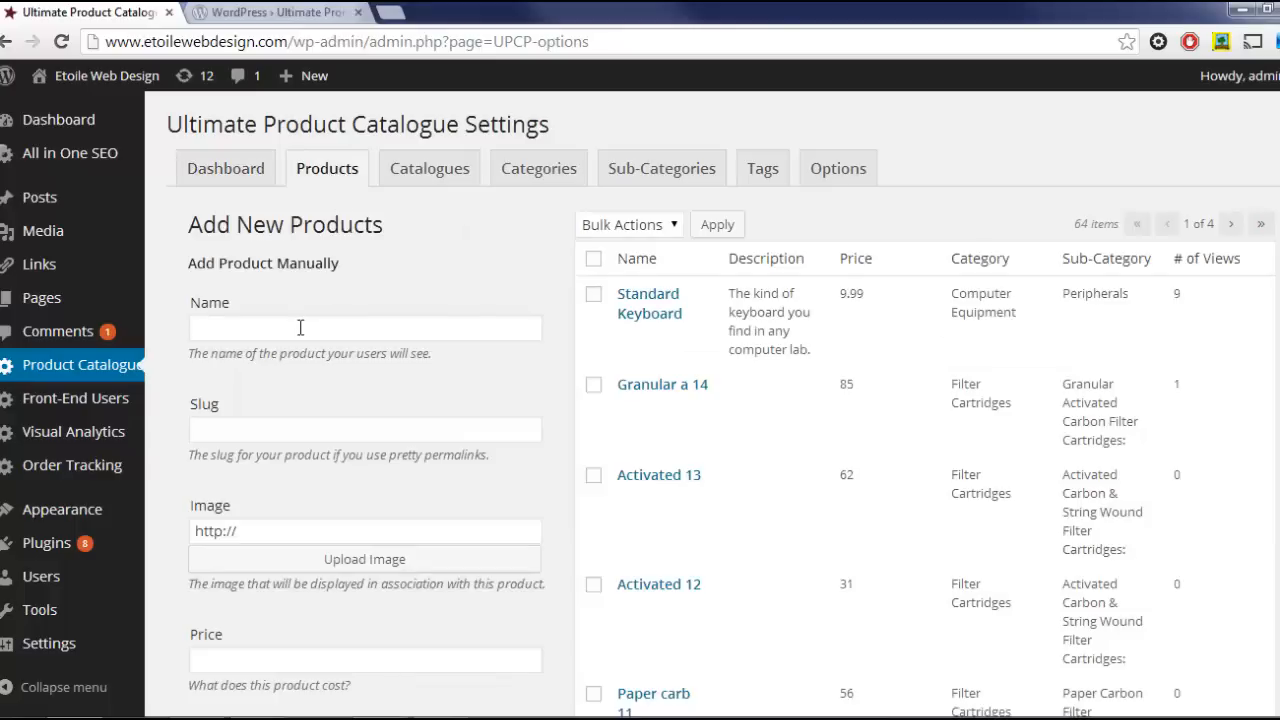
scroll("down", 3)
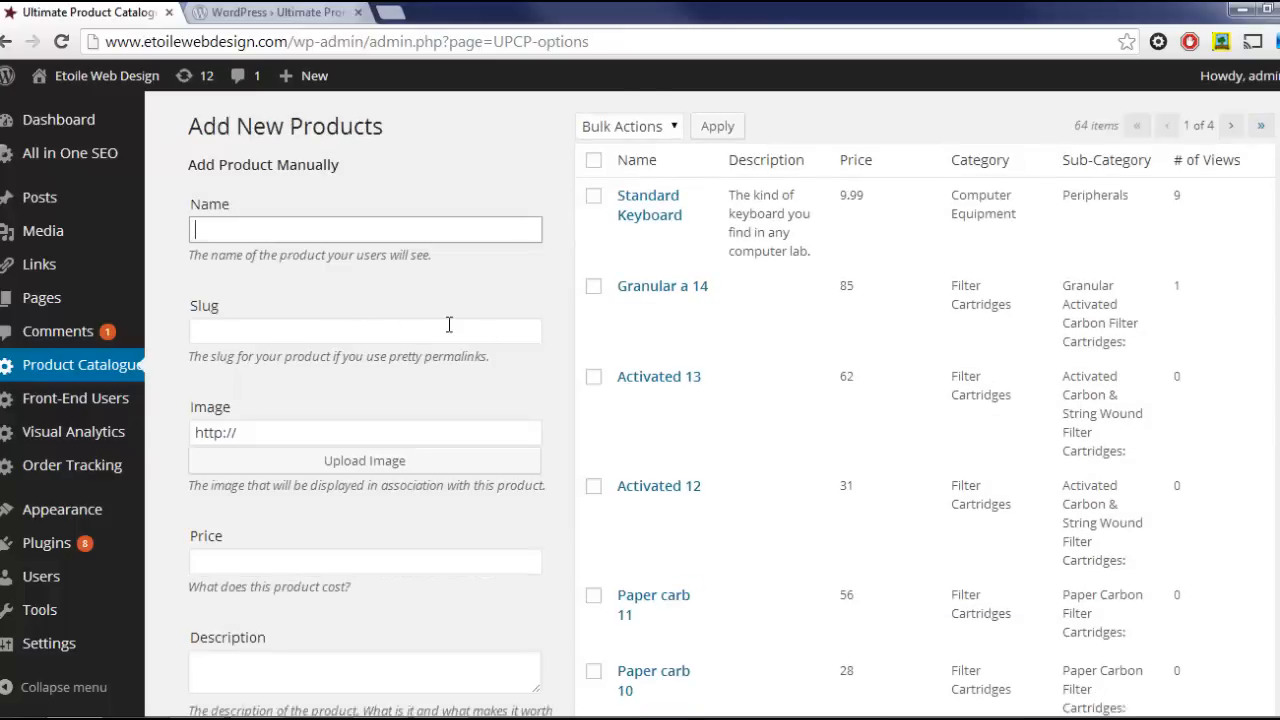
scroll("down", 3)
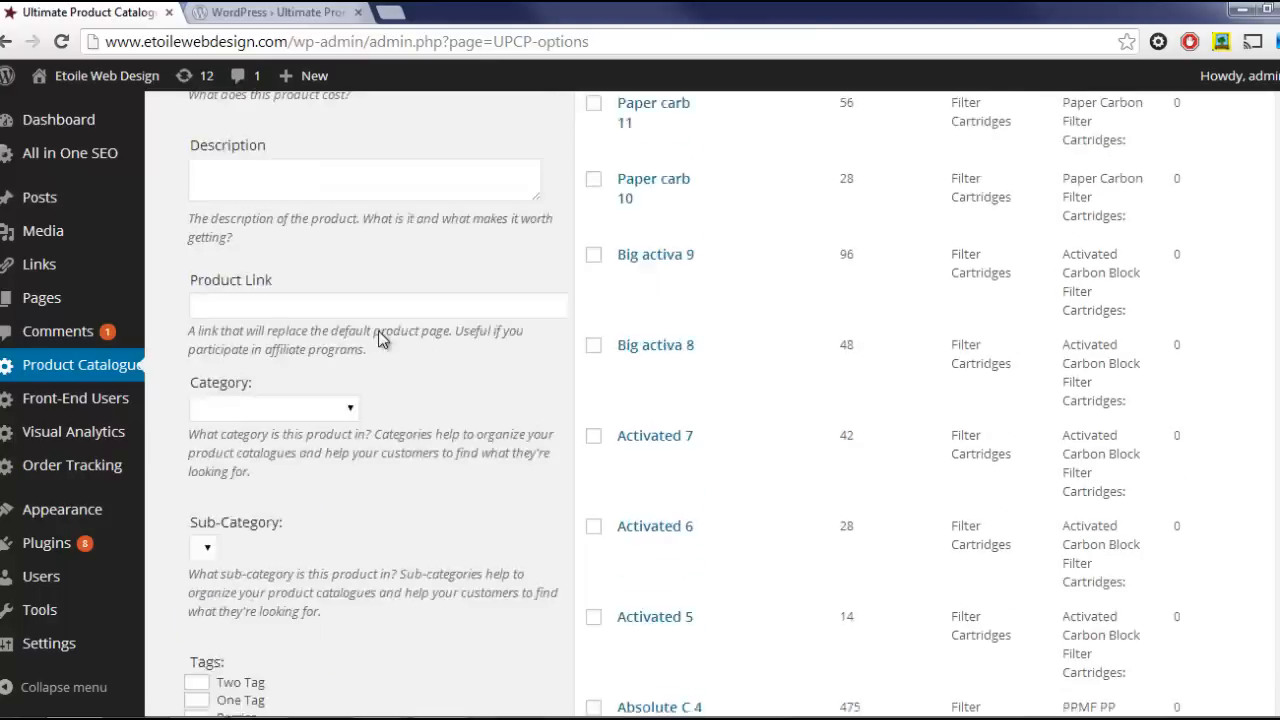
scroll("up", 3)
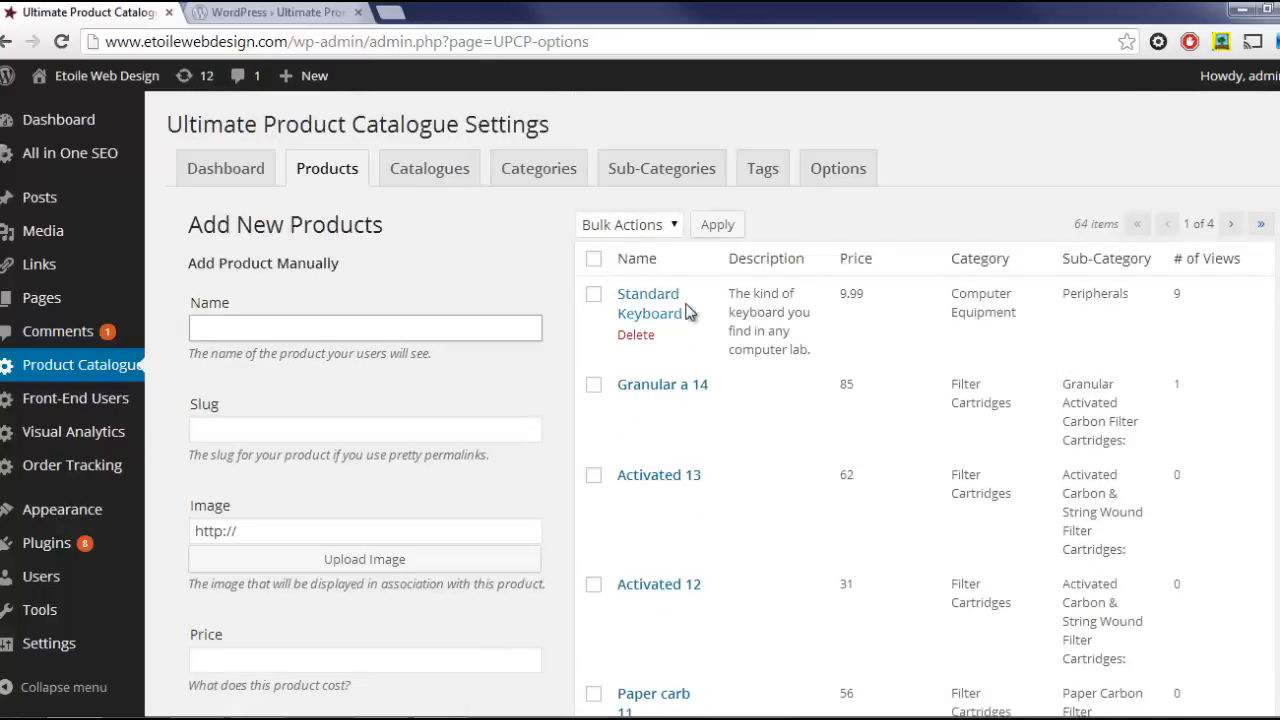
mouse_move(648, 304)
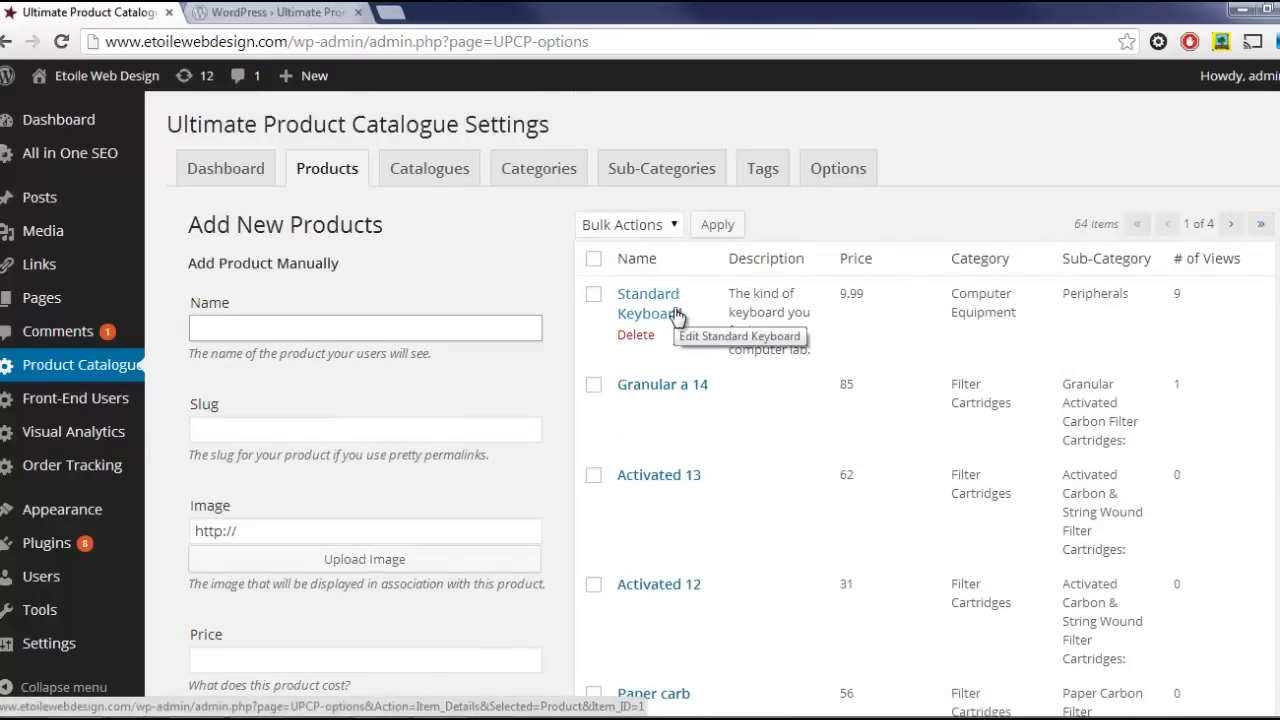
mouse_move(538, 168)
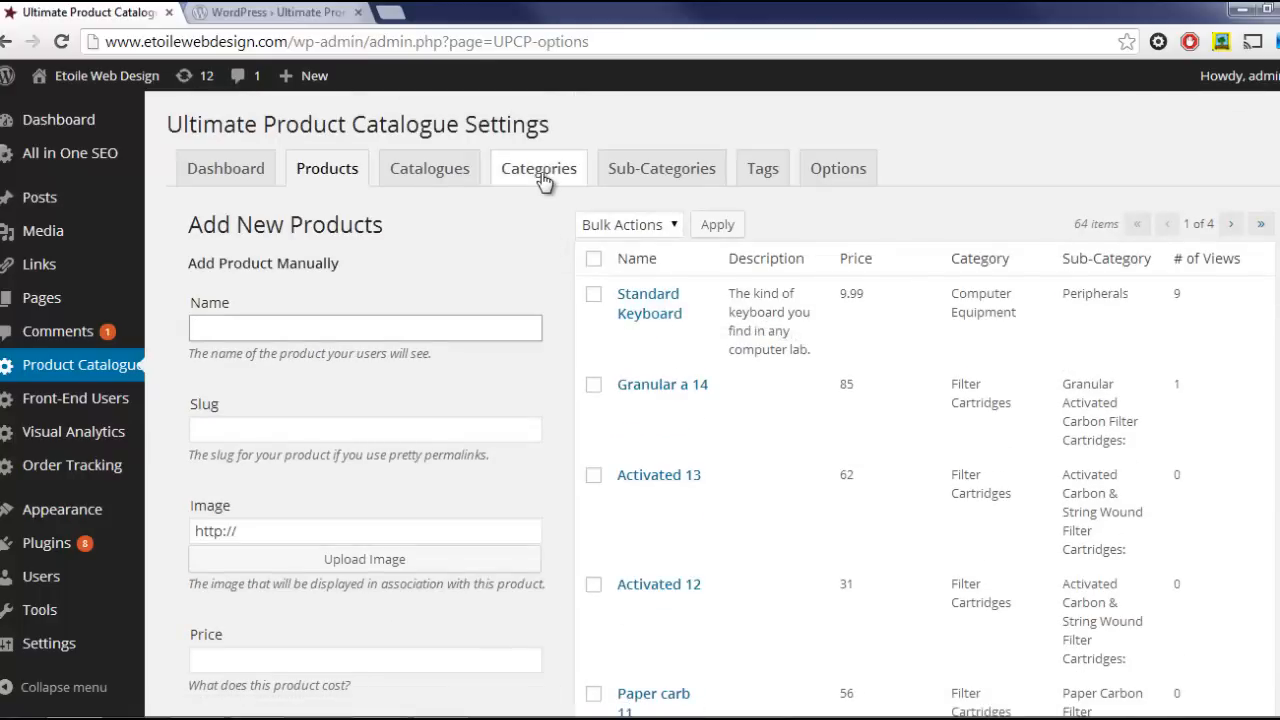
Create a new category named Gormf on the Categories page, making six categories.
left_click(538, 168)
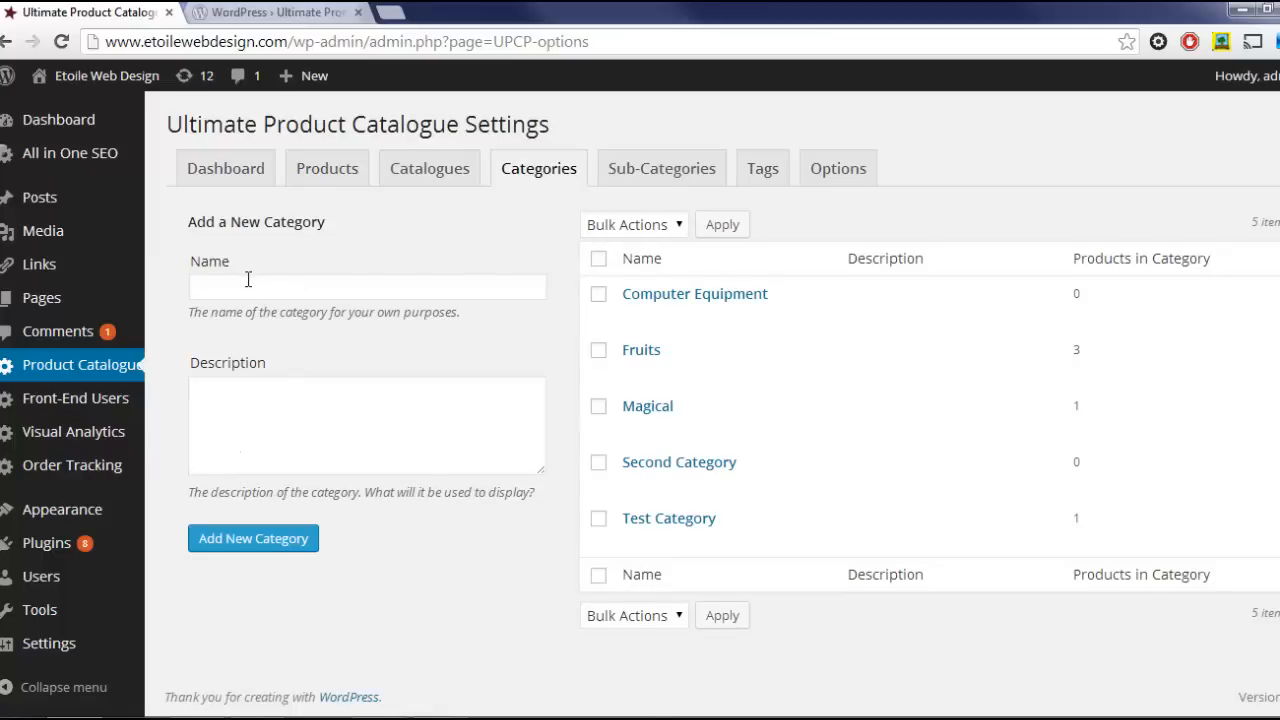
type("Gormf")
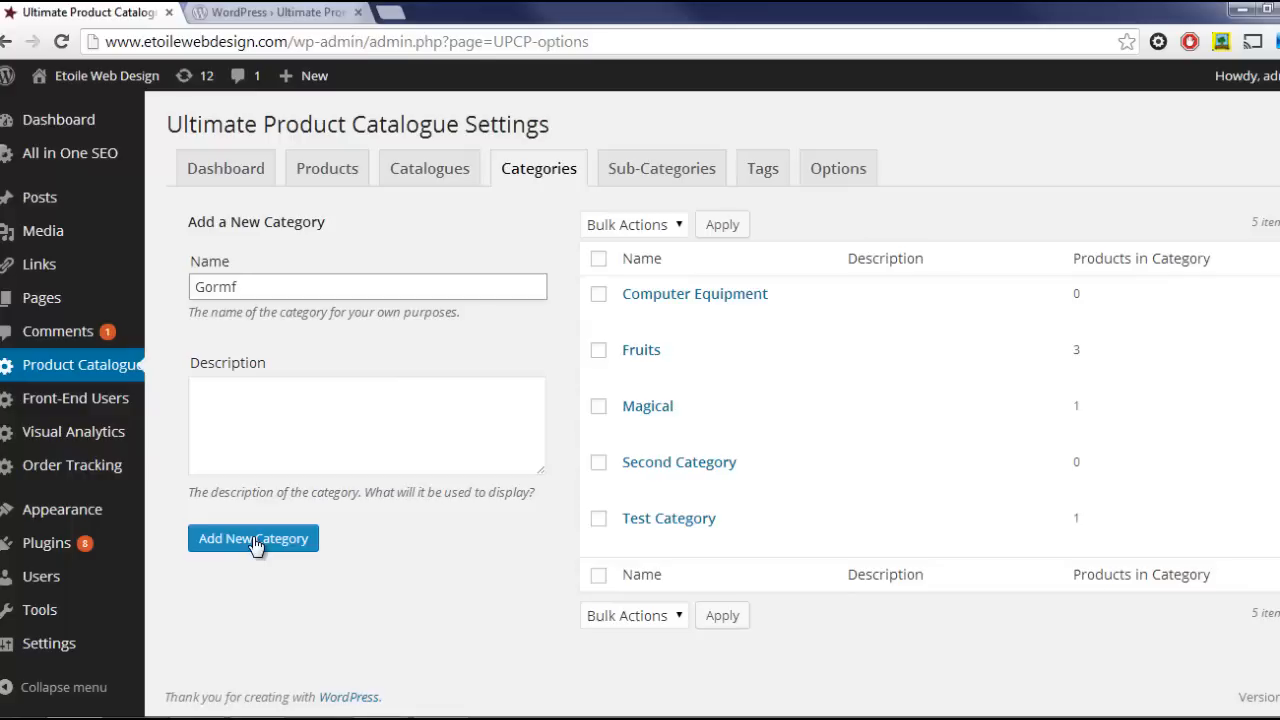
left_click(252, 538)
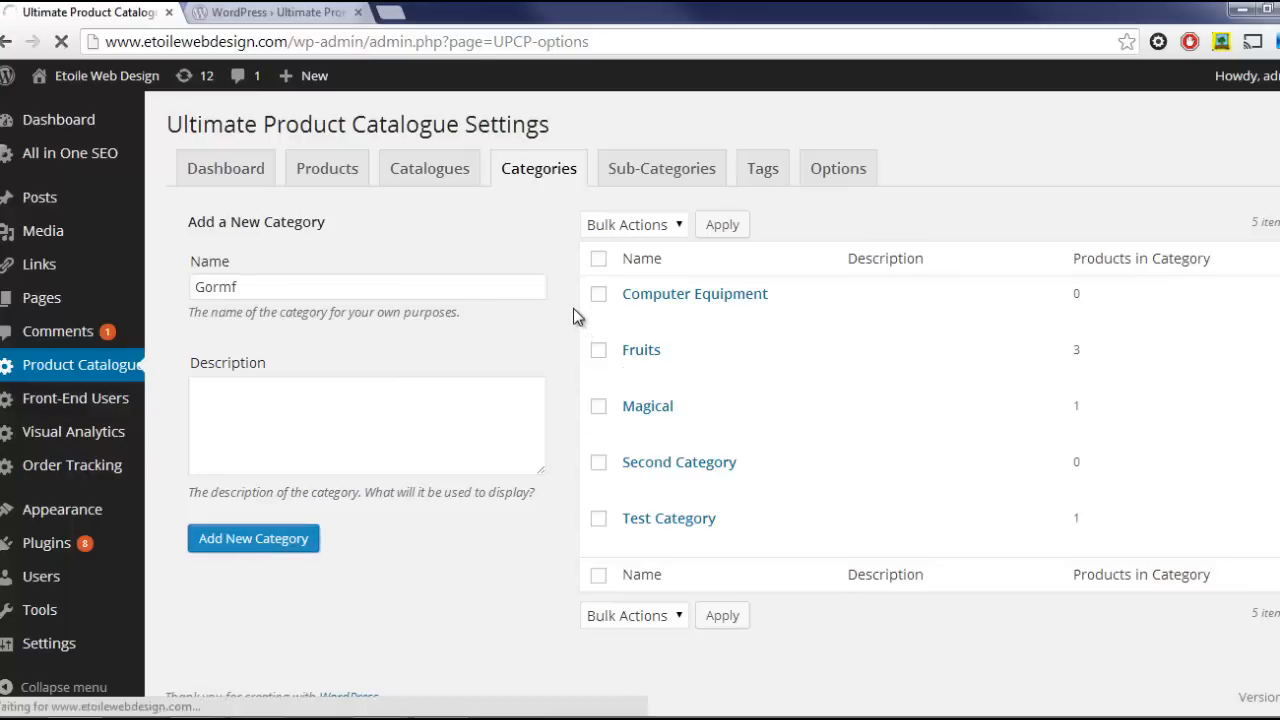
left_click(252, 538)
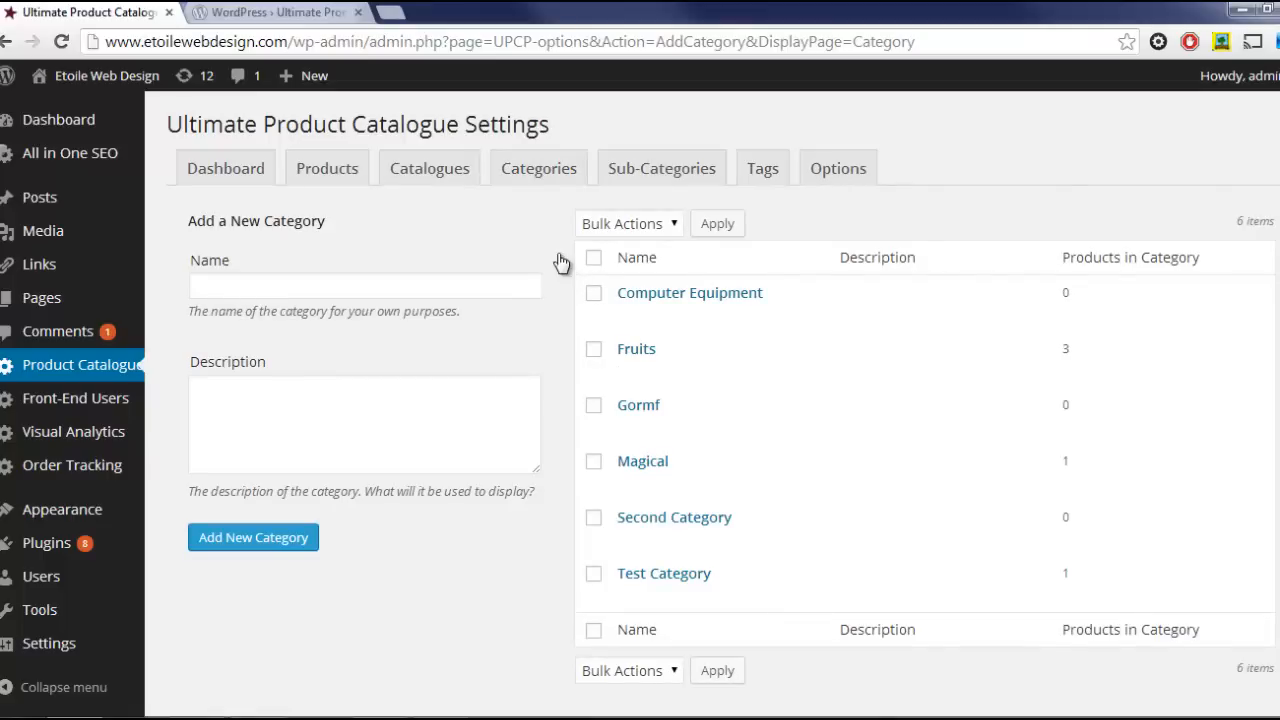
mouse_move(636, 348)
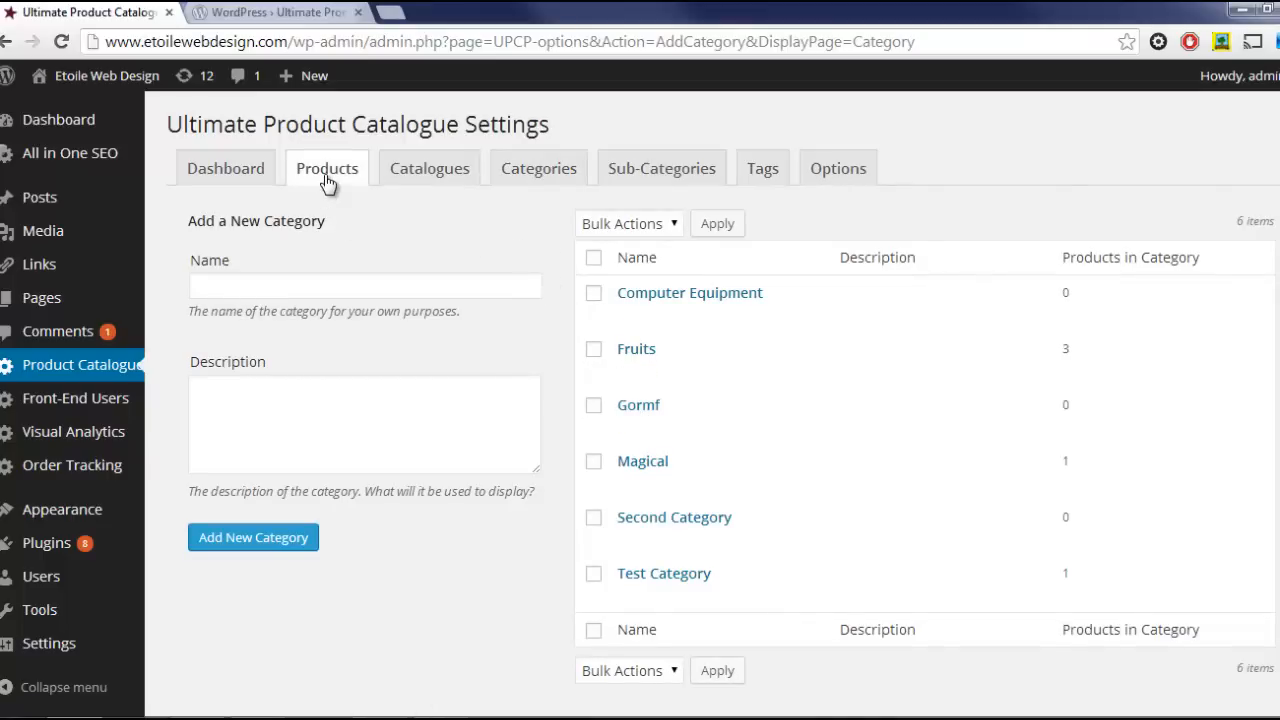
Set product Granular a 14's category to Gormf and save the changes.
left_click(328, 168)
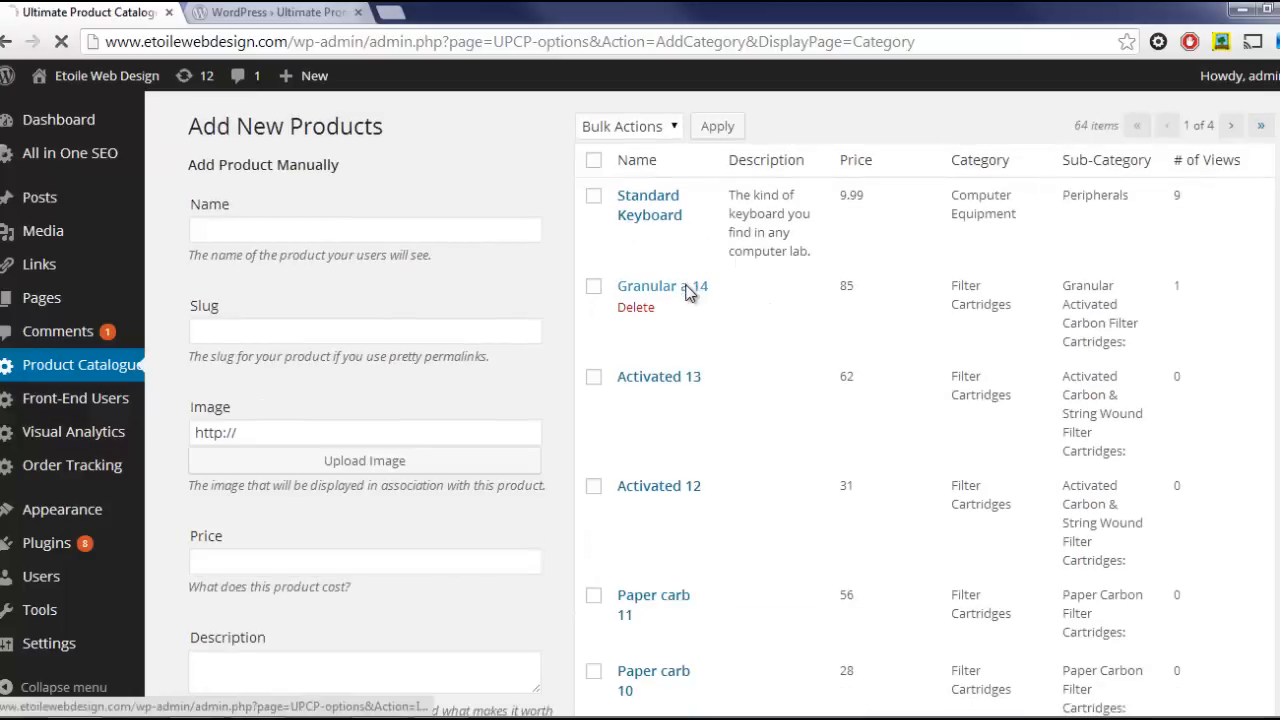
left_click(648, 286)
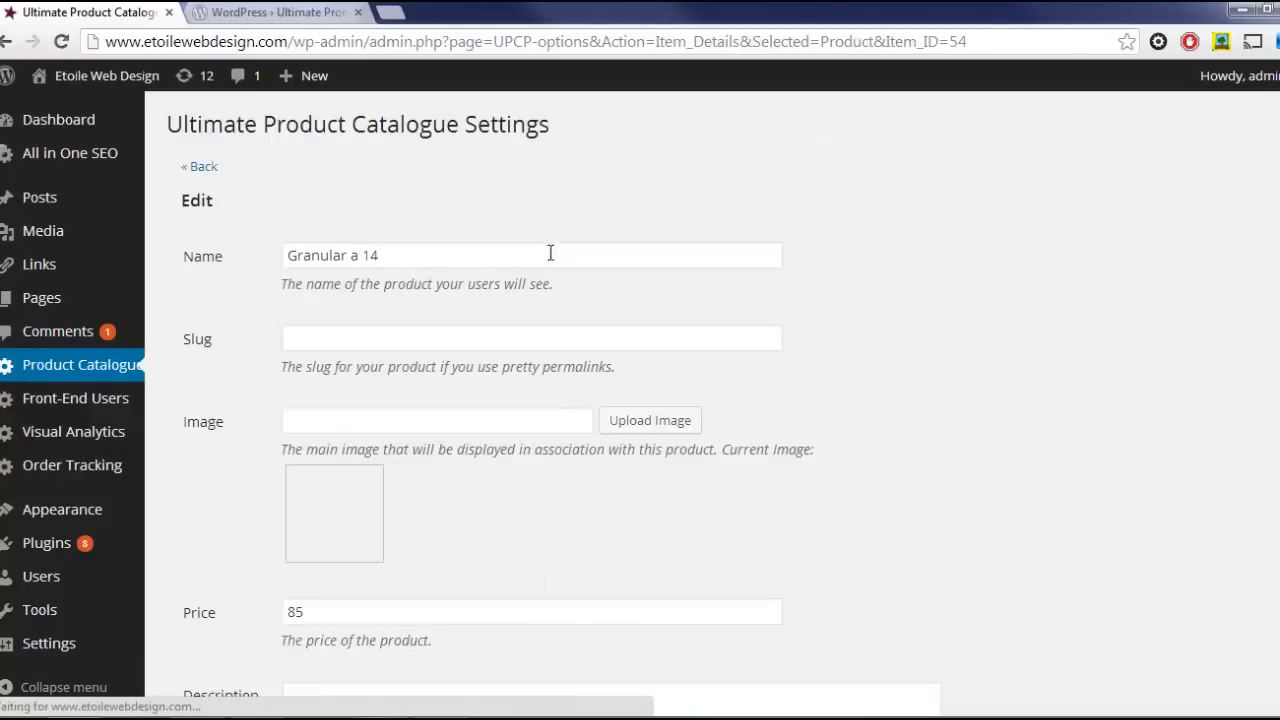
scroll("down", 3)
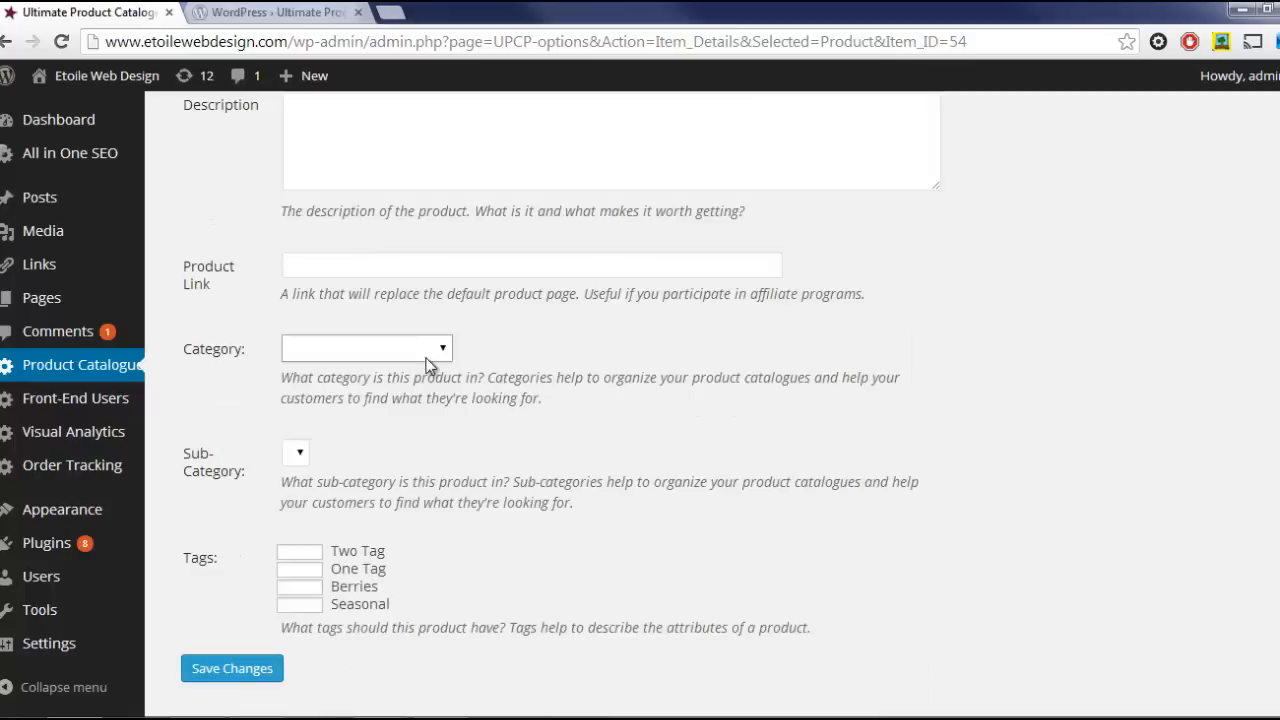
left_click(366, 348)
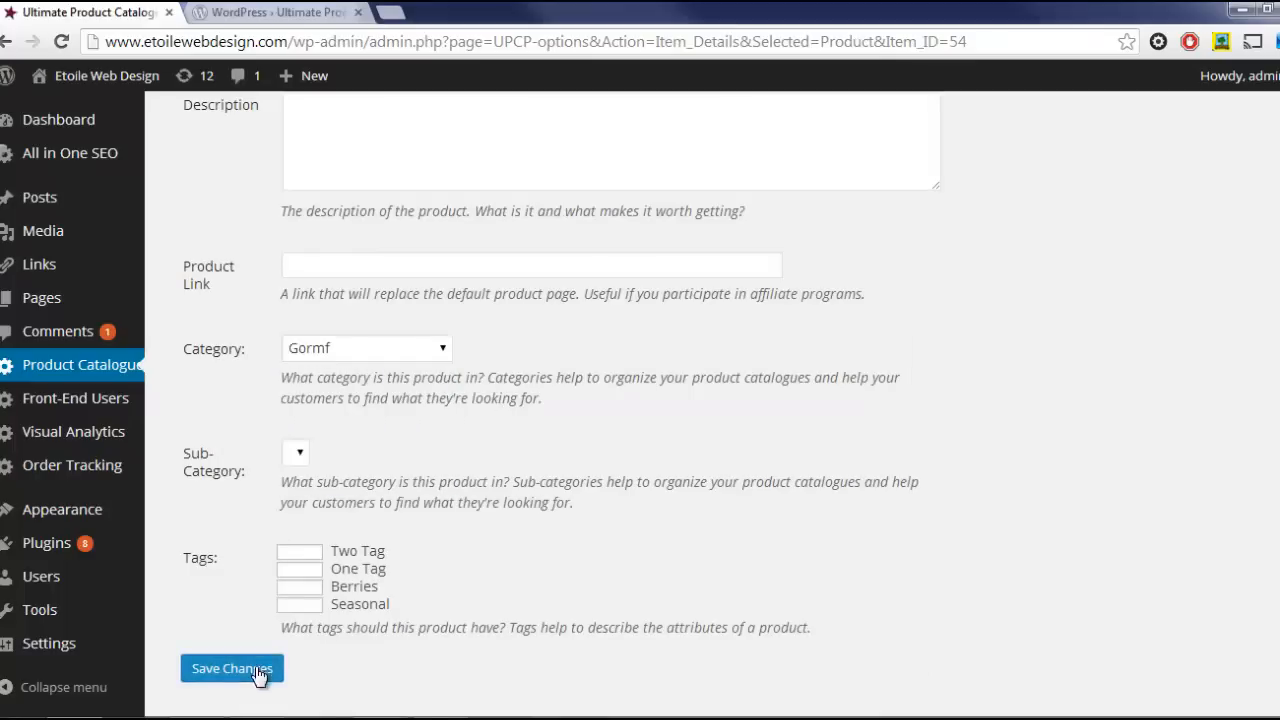
left_click(232, 668)
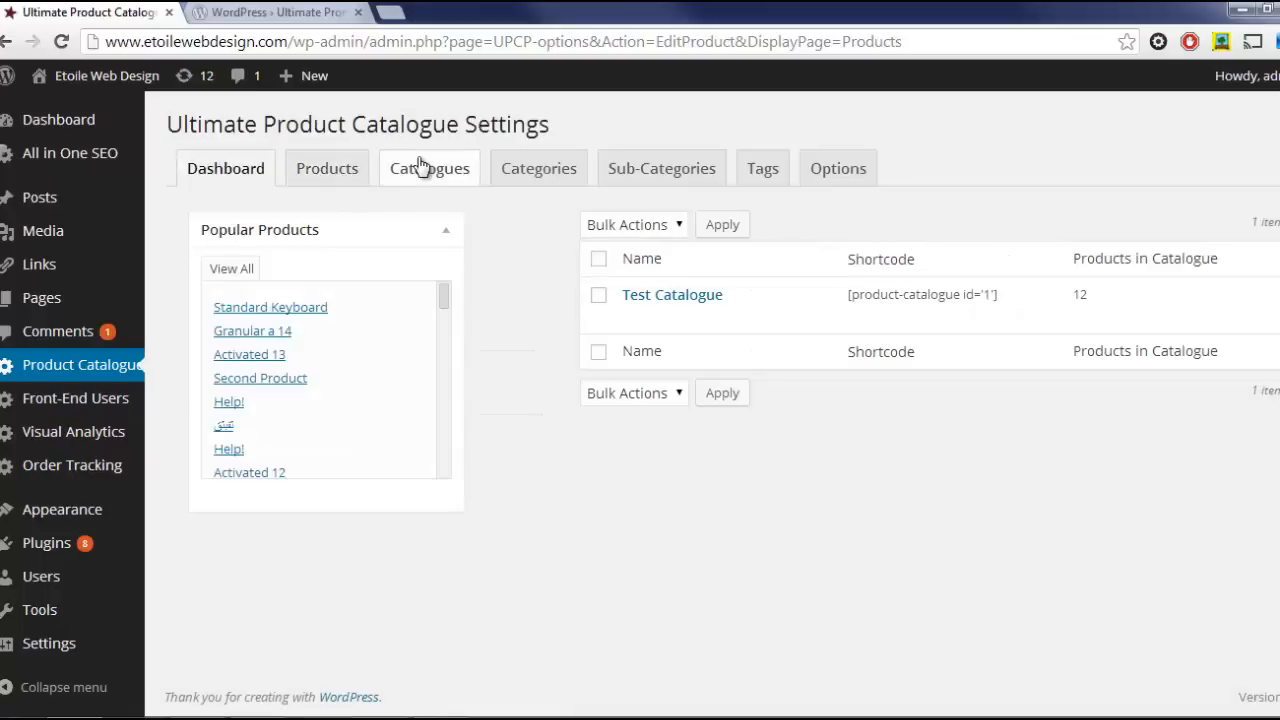
Review Test Catalogue's 12 items on its edit page, then go back to the Catalogues list.
left_click(428, 168)
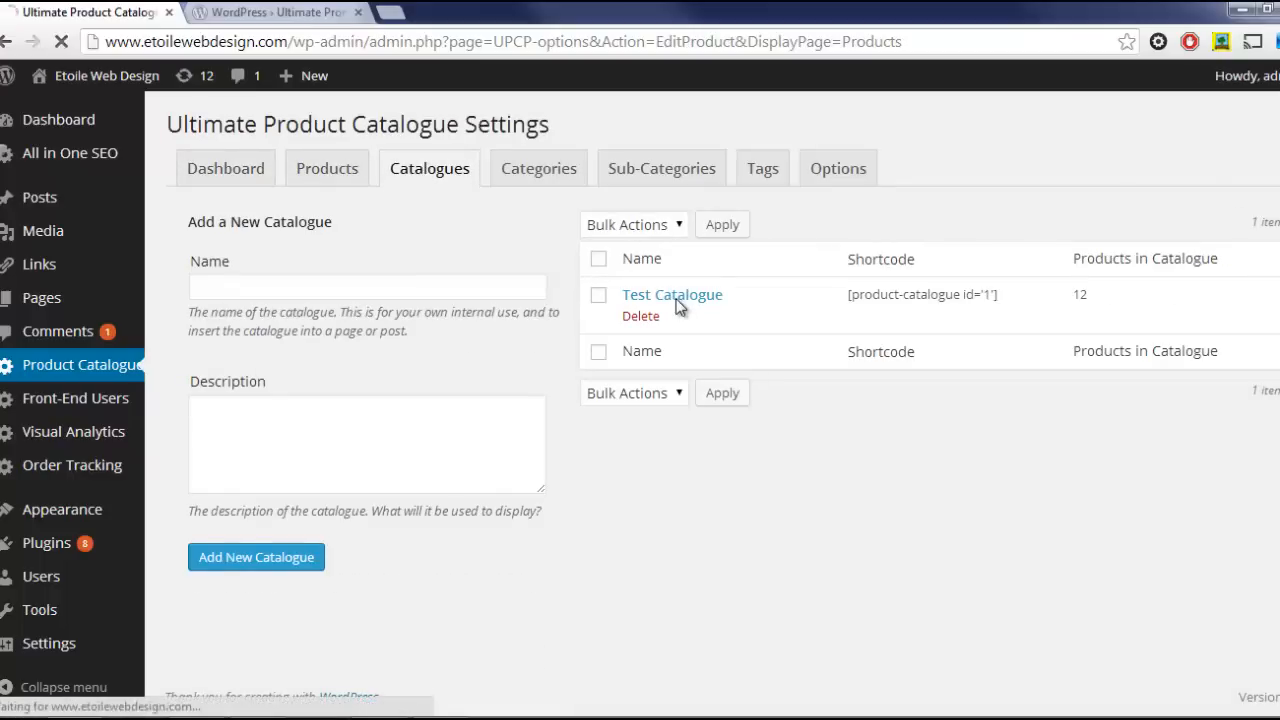
left_click(672, 294)
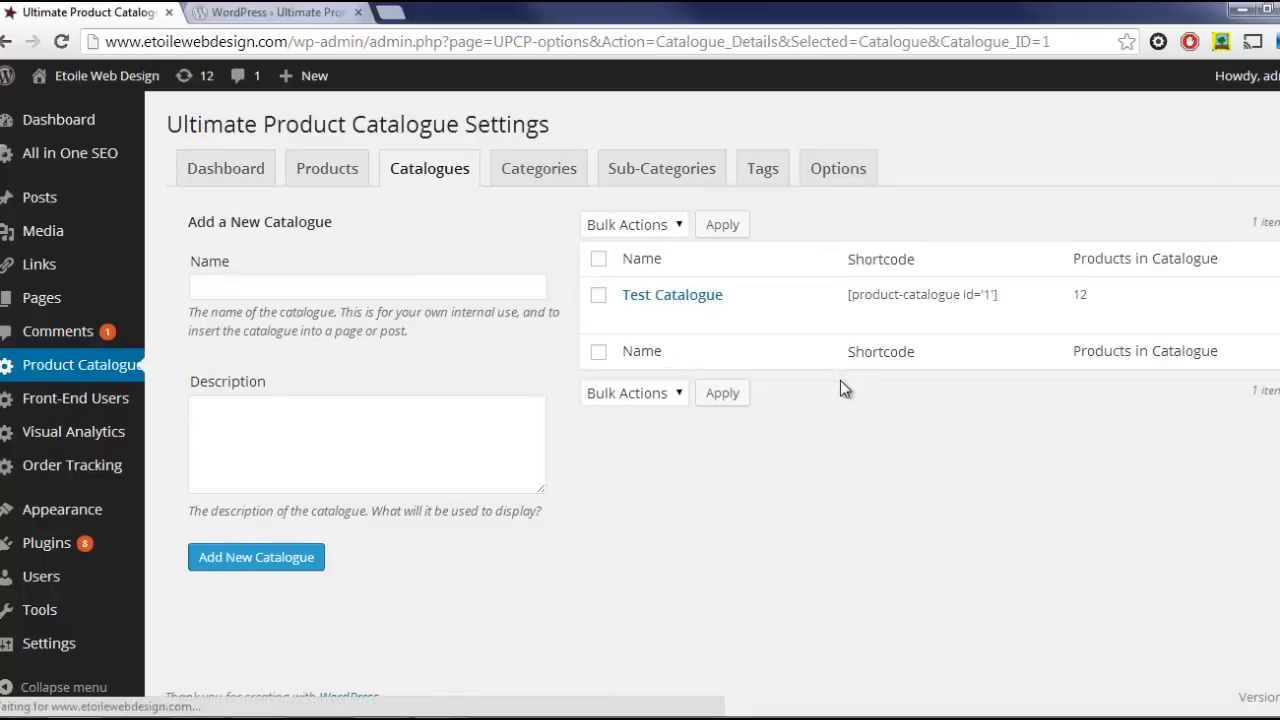
left_click(672, 294)
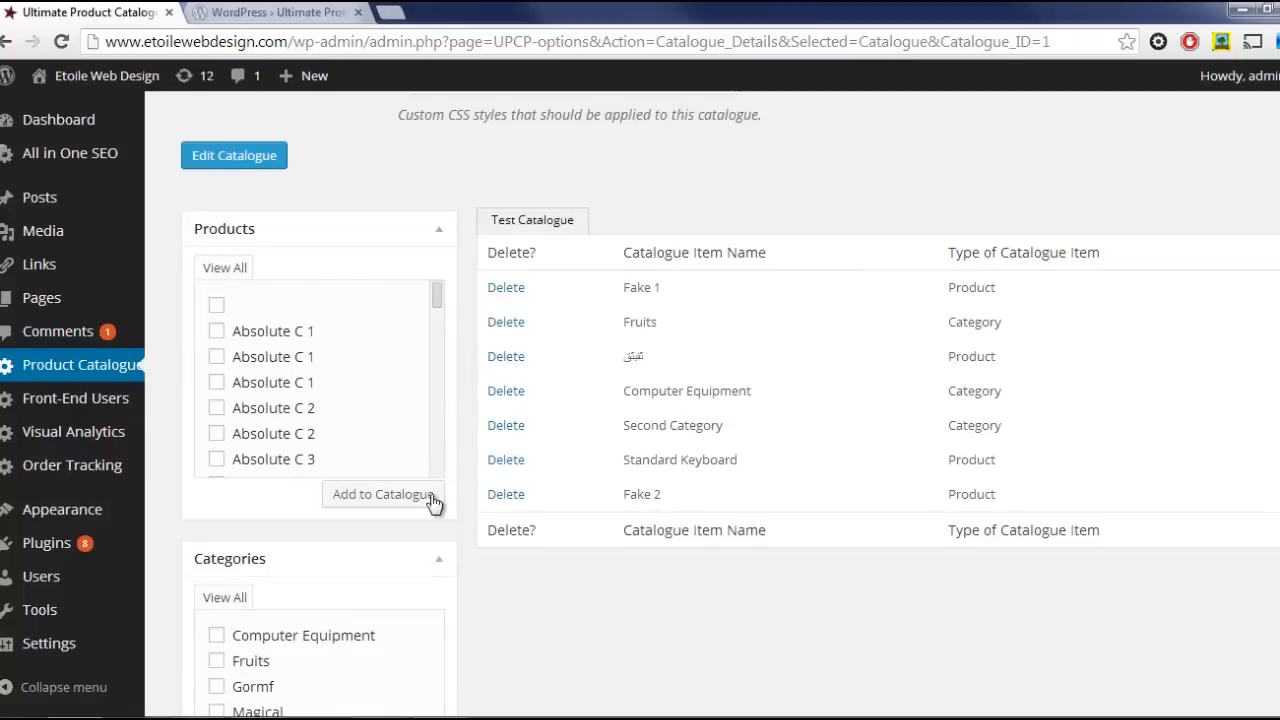
scroll("down", 3)
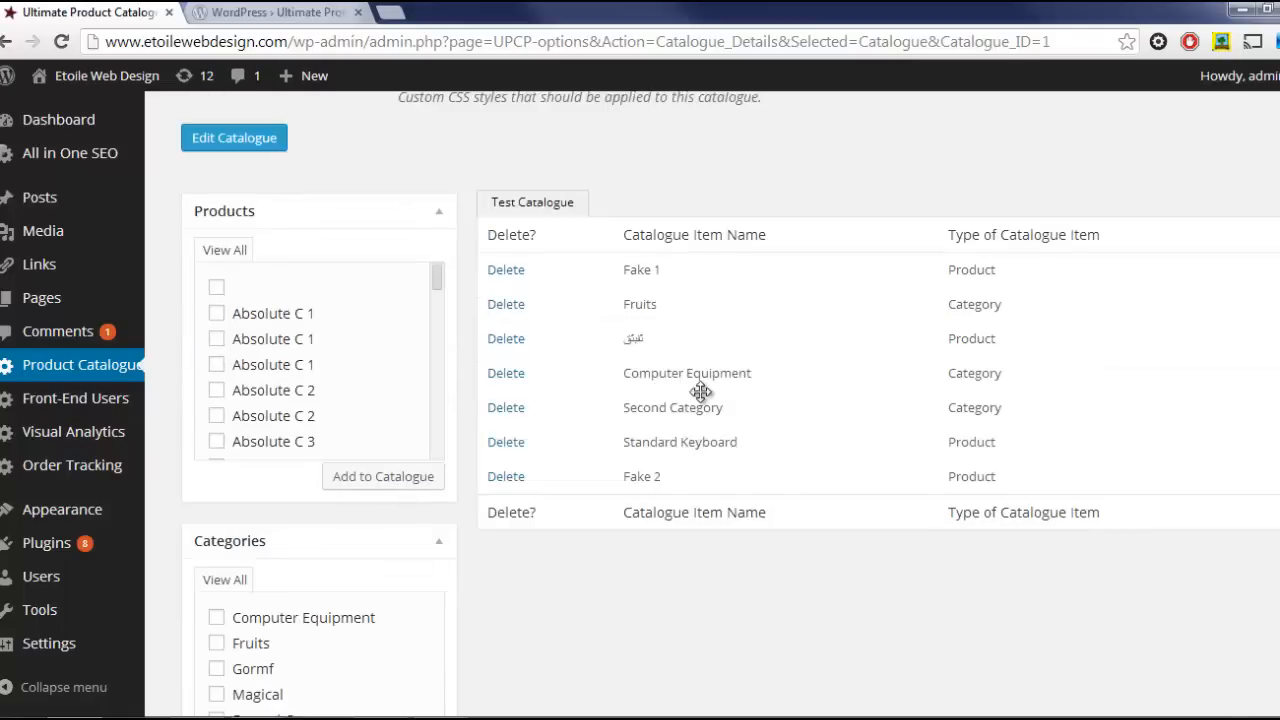
left_click(234, 136)
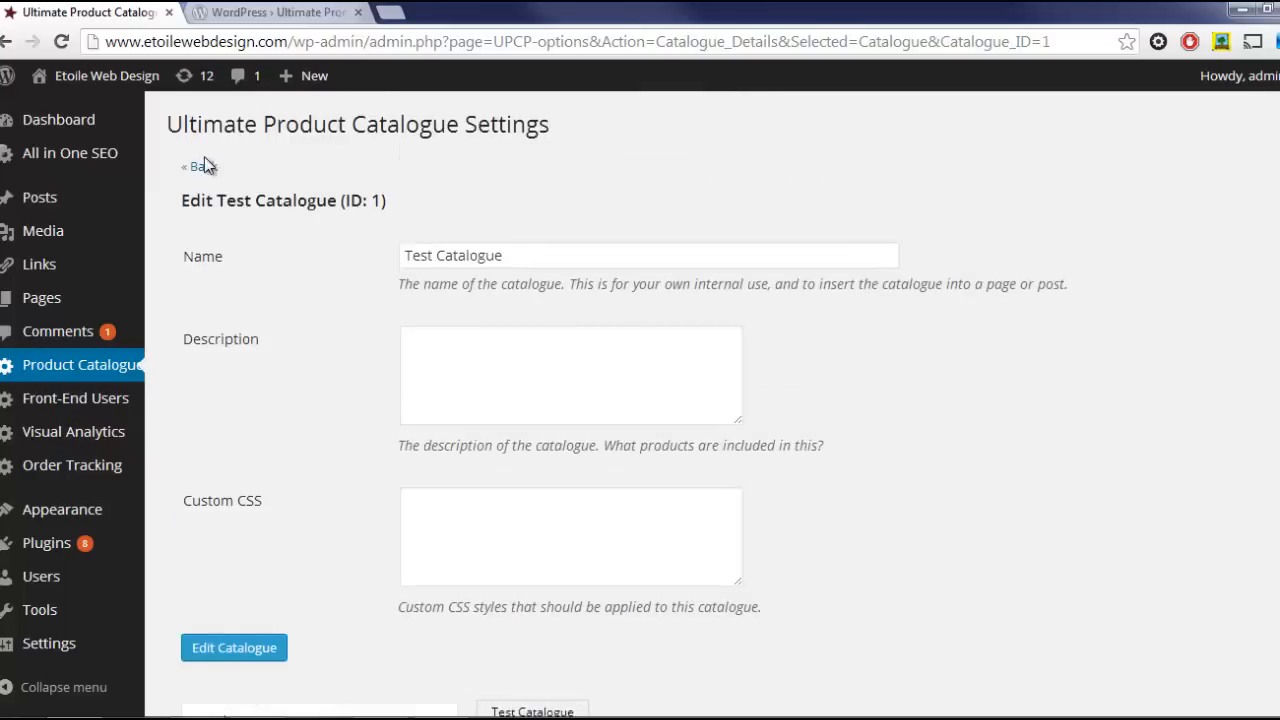
left_click(200, 166)
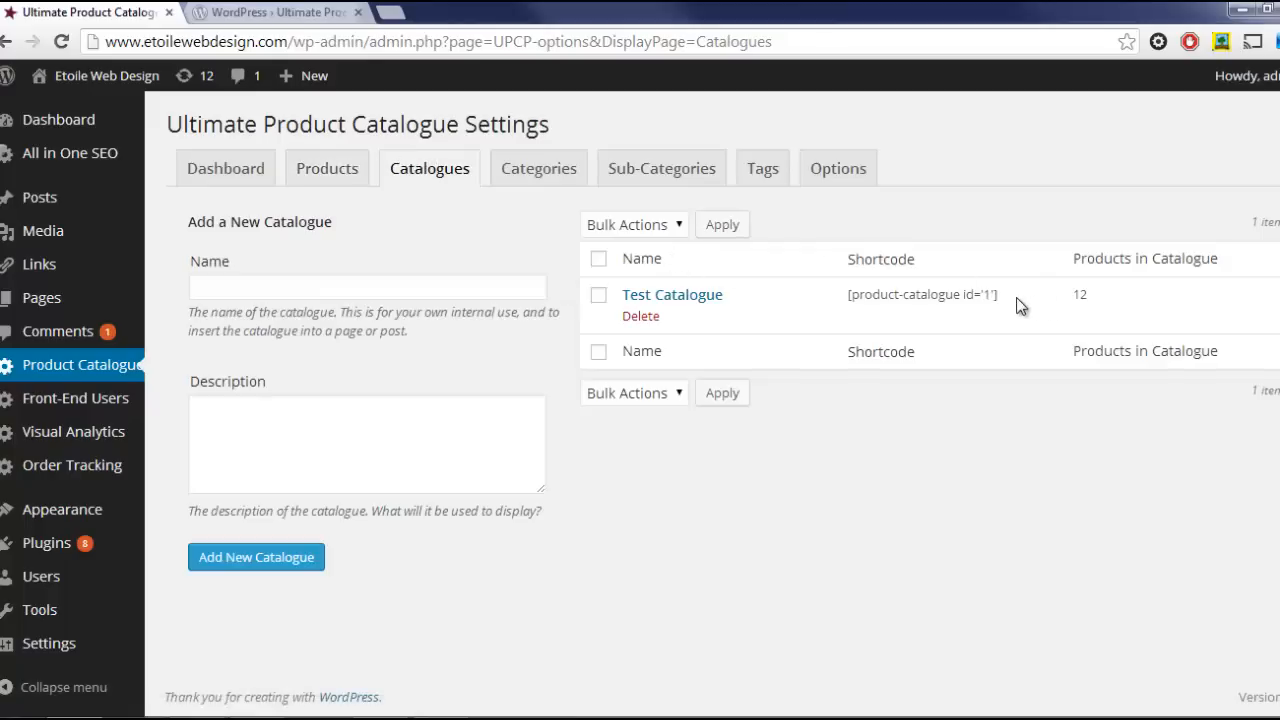
Copy the Test Catalogue shortcode and bring up the Test Catalogue page for editing.
double_click(920, 294)
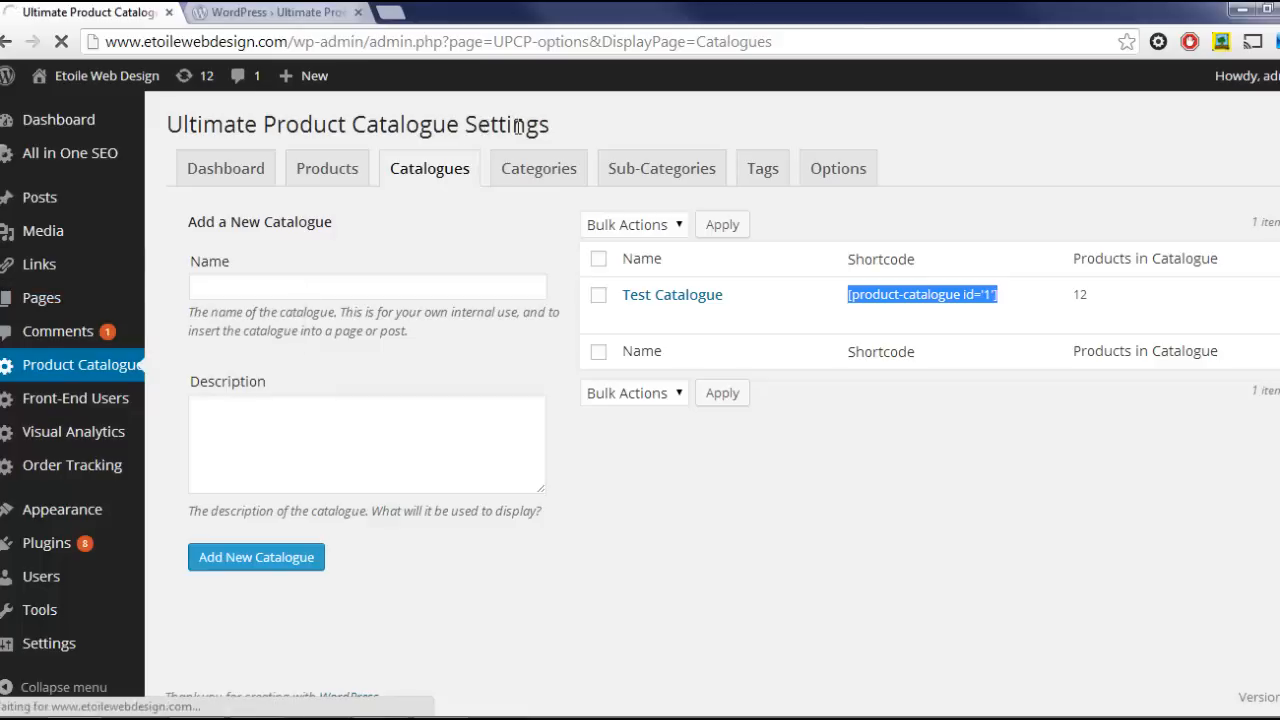
left_click(40, 296)
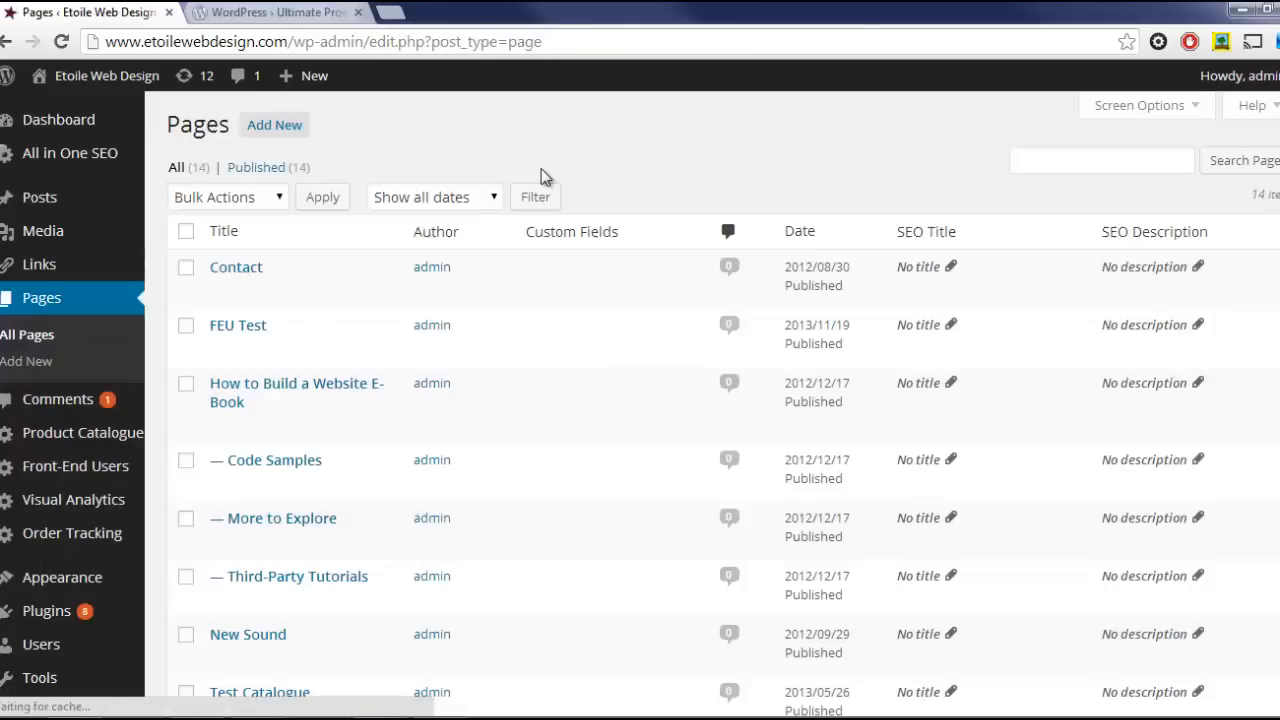
scroll("down", 3)
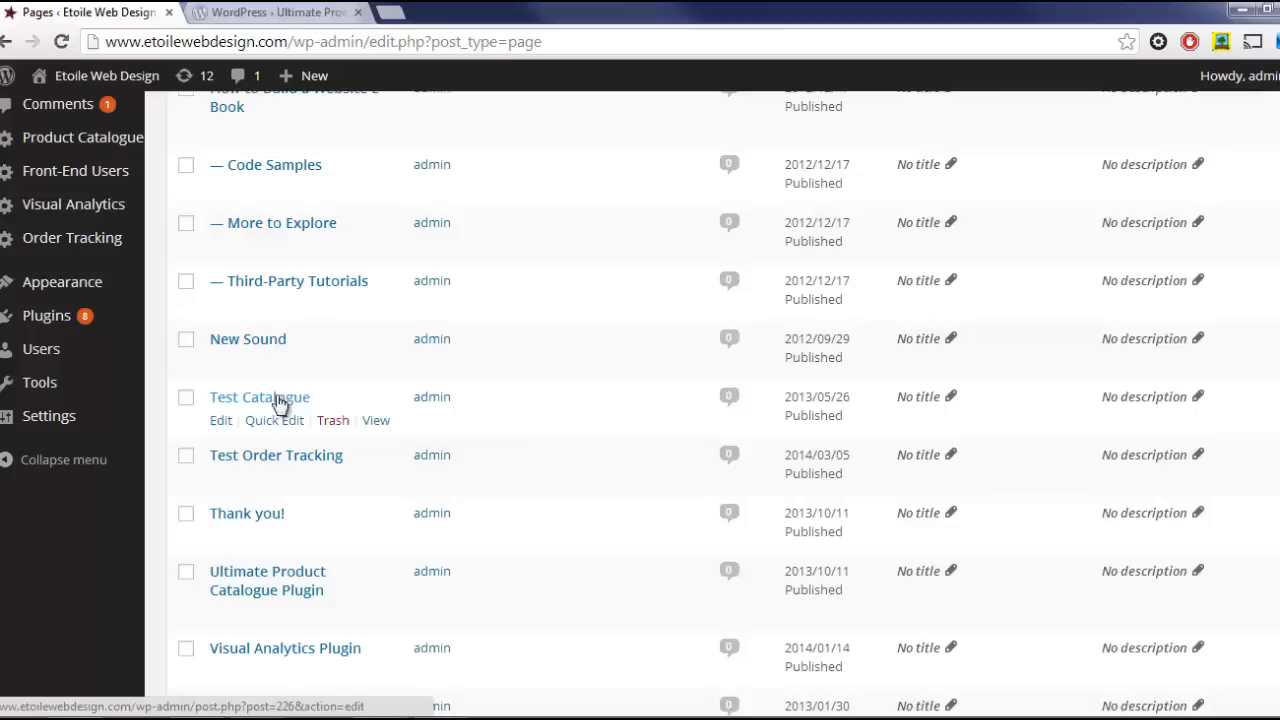
left_click(260, 396)
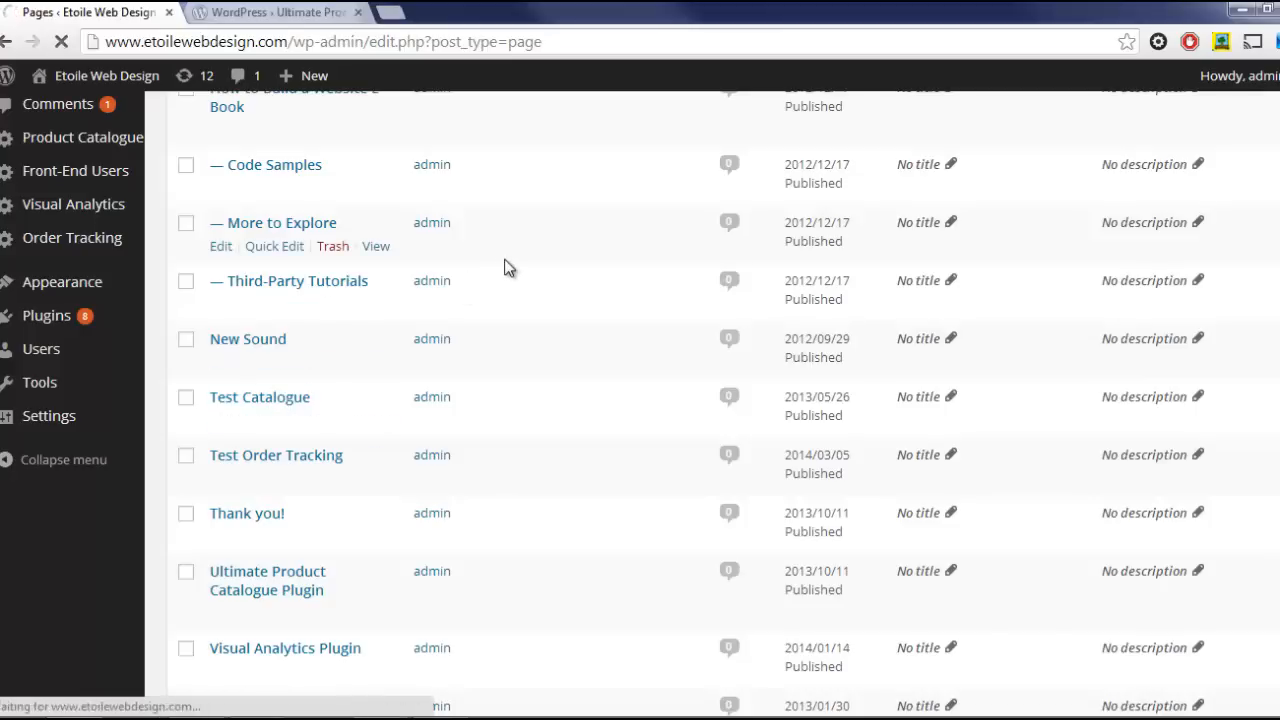
left_click(260, 396)
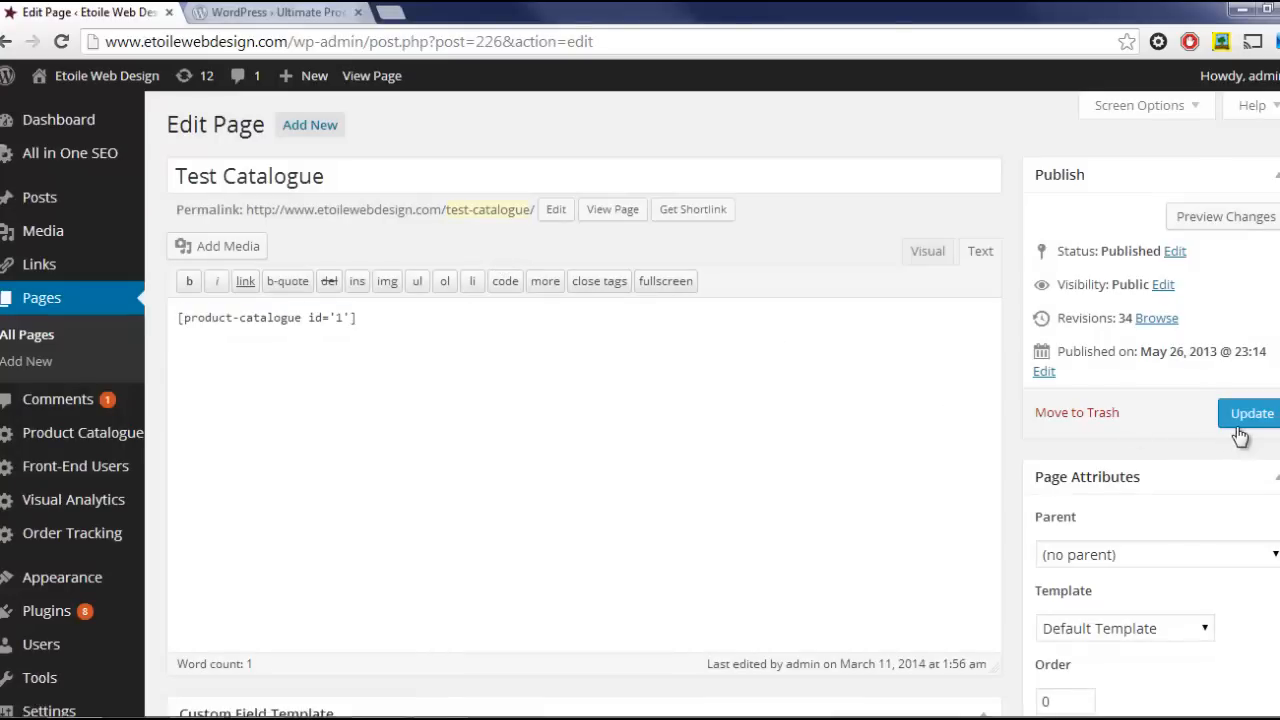
Update the Test Catalogue page and view it live with category and tag filters beside products.
left_click(1252, 412)
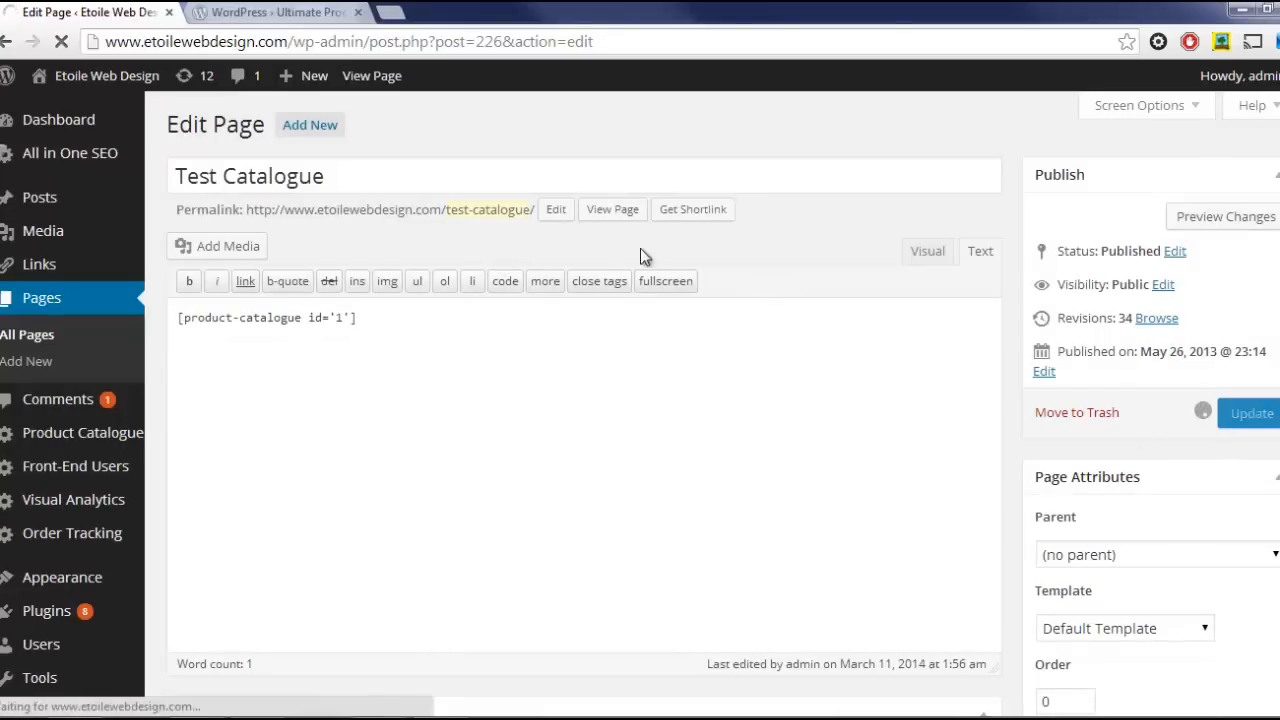
left_click(1252, 412)
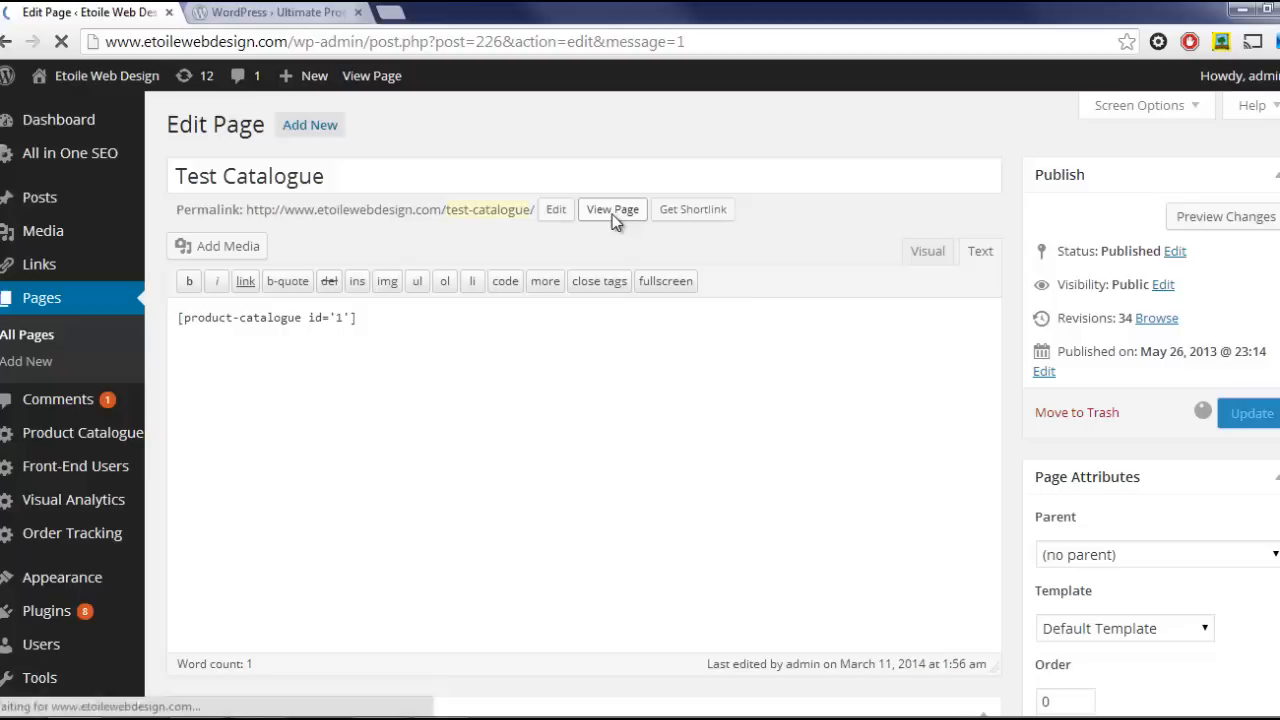
left_click(1252, 412)
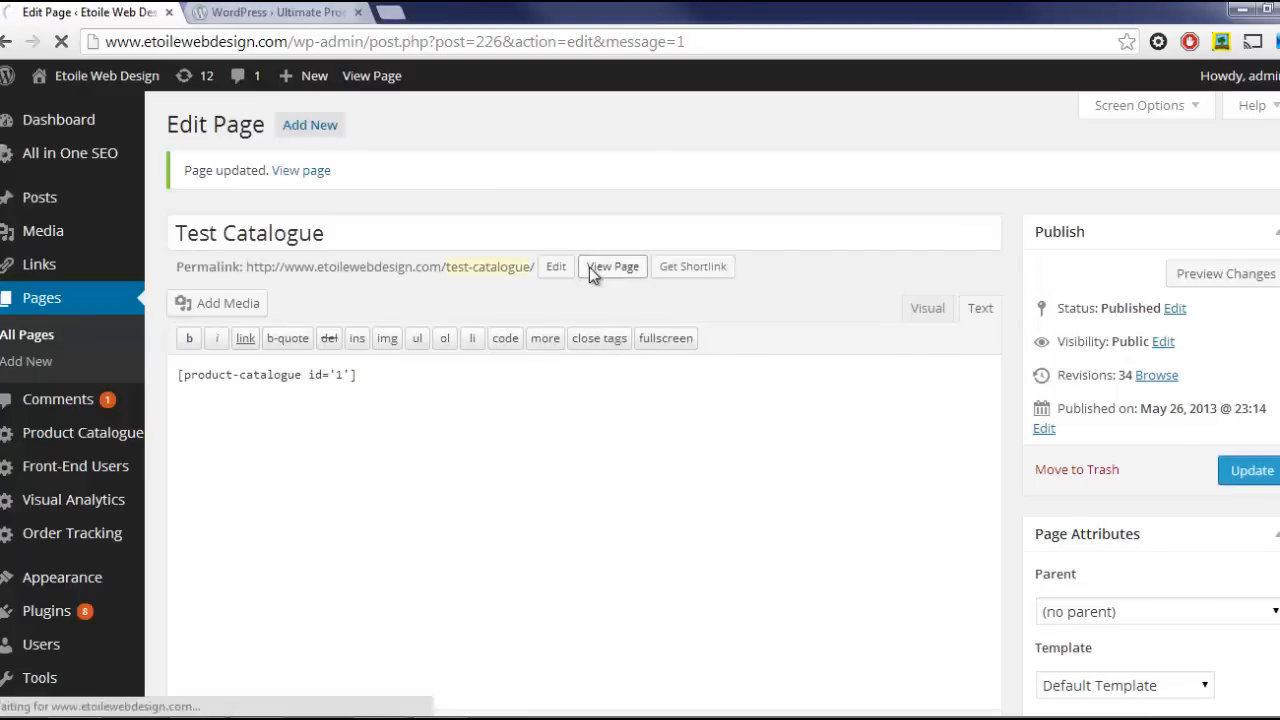
left_click(612, 266)
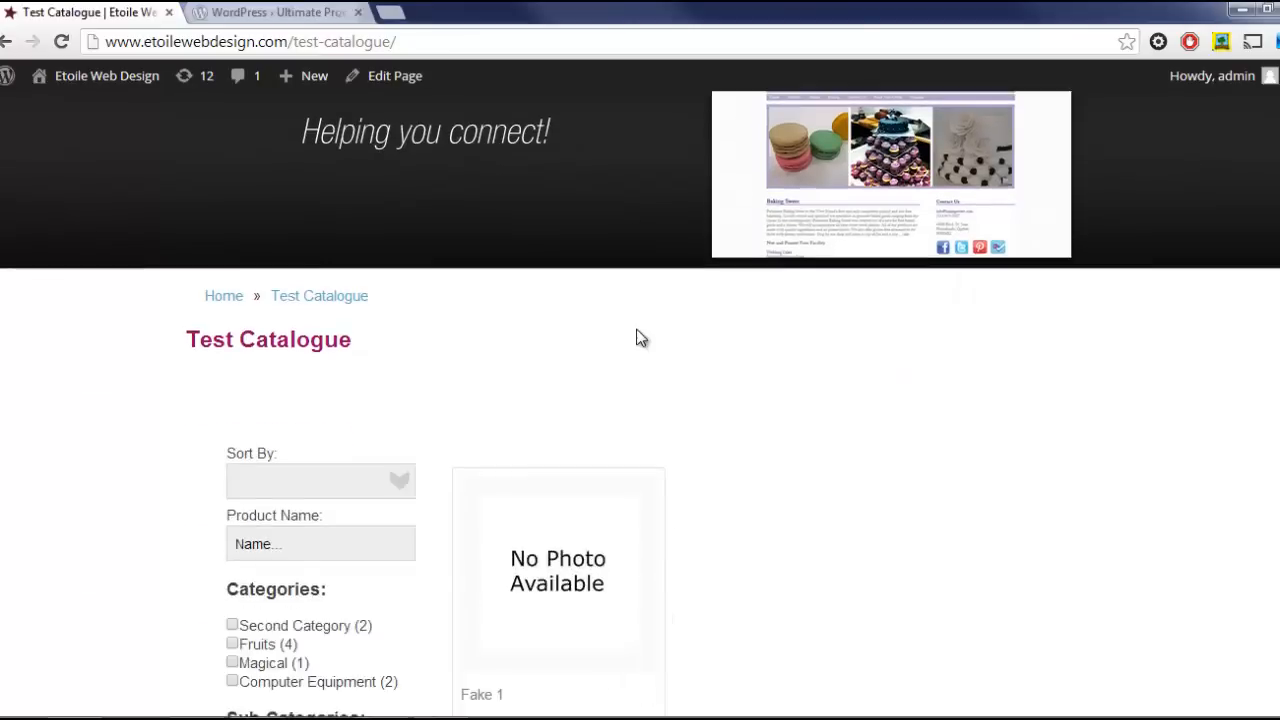
scroll("down", 3)
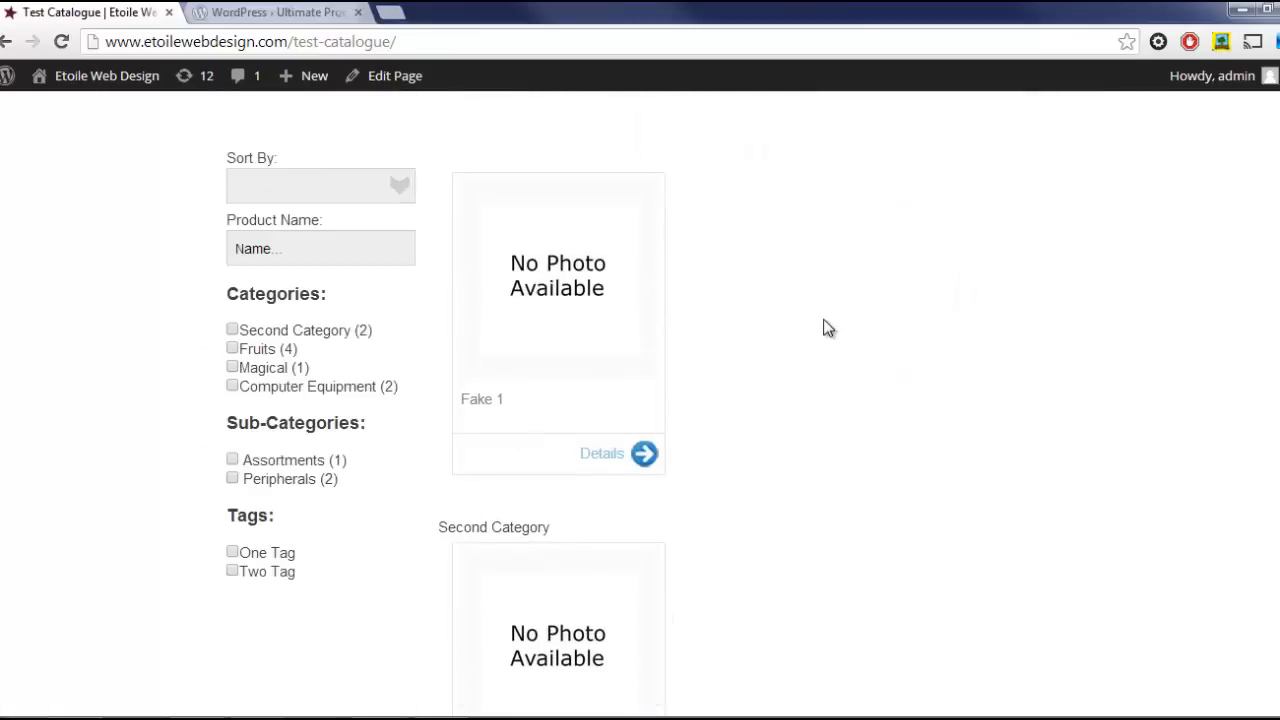